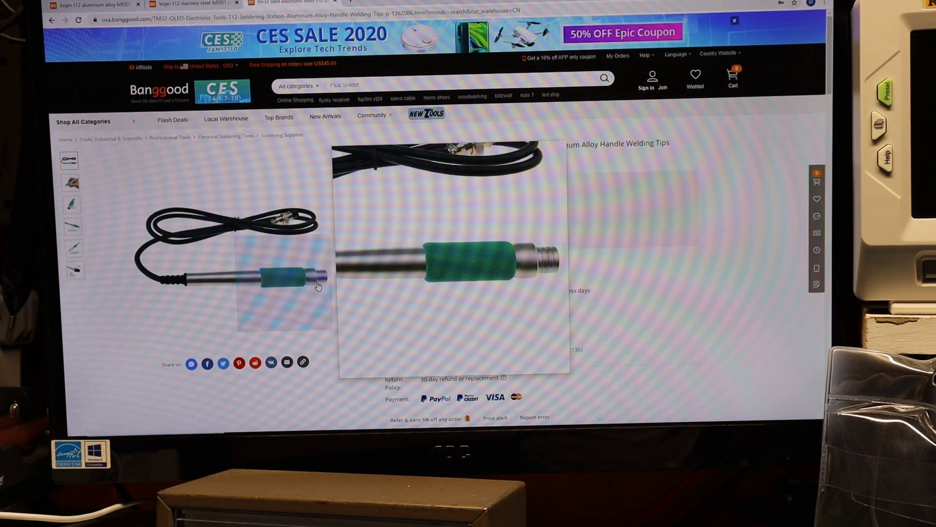
mouse_move(319, 287)
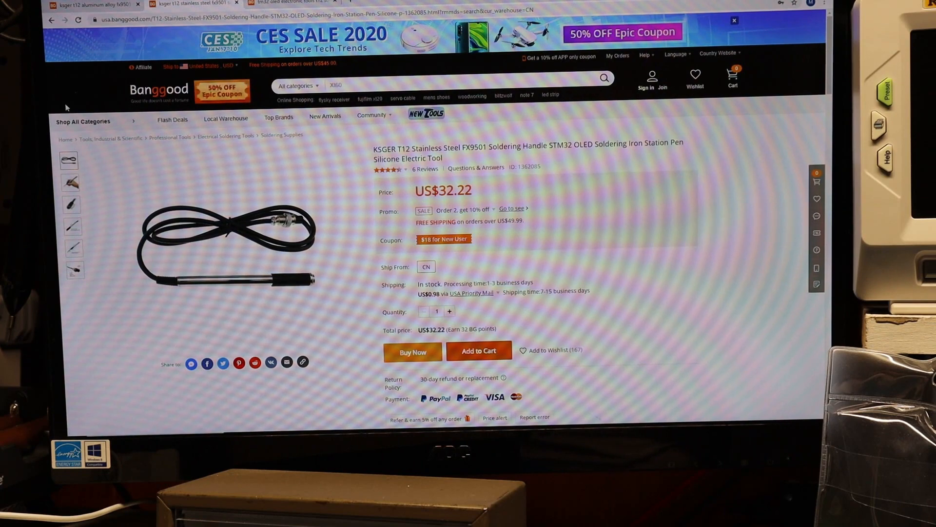
left_click(89, 5)
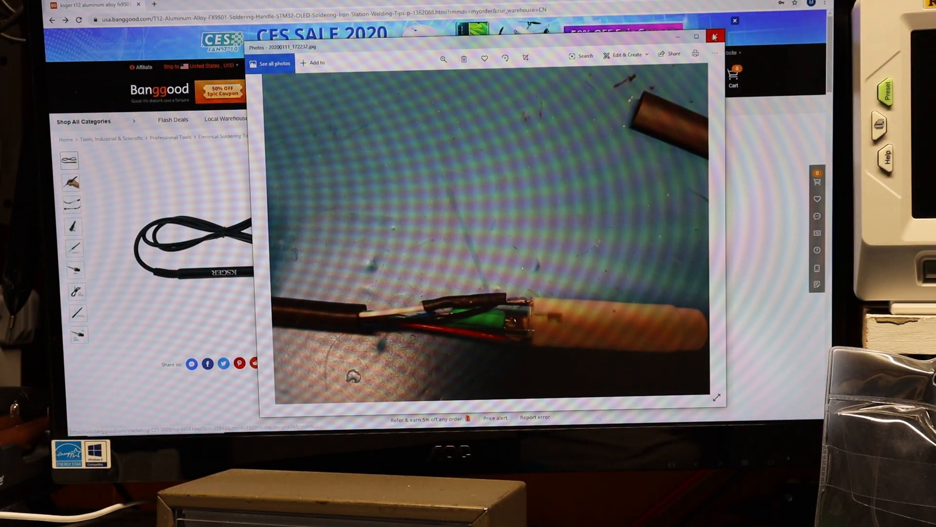
- Maximize the Photos window so the handle wiring and heat-shrink photo fills the screen
left_click(694, 35)
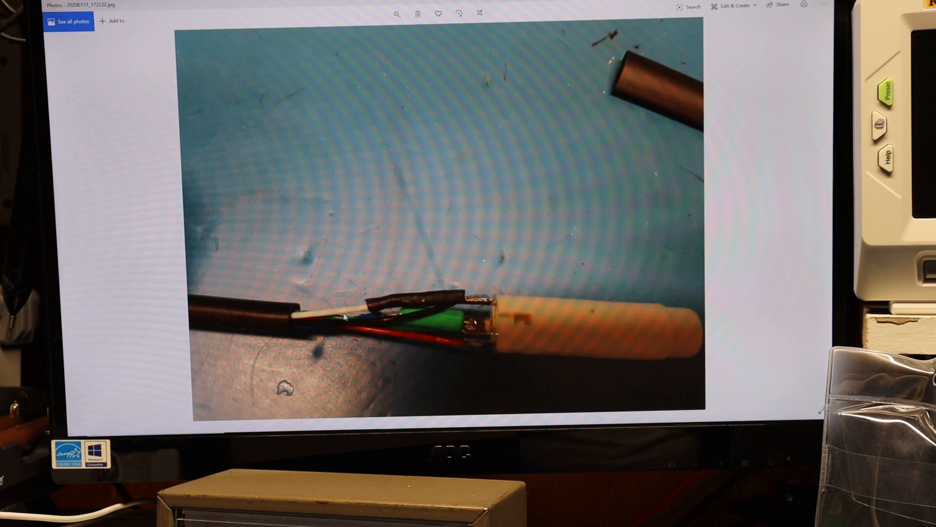
mouse_move(412, 308)
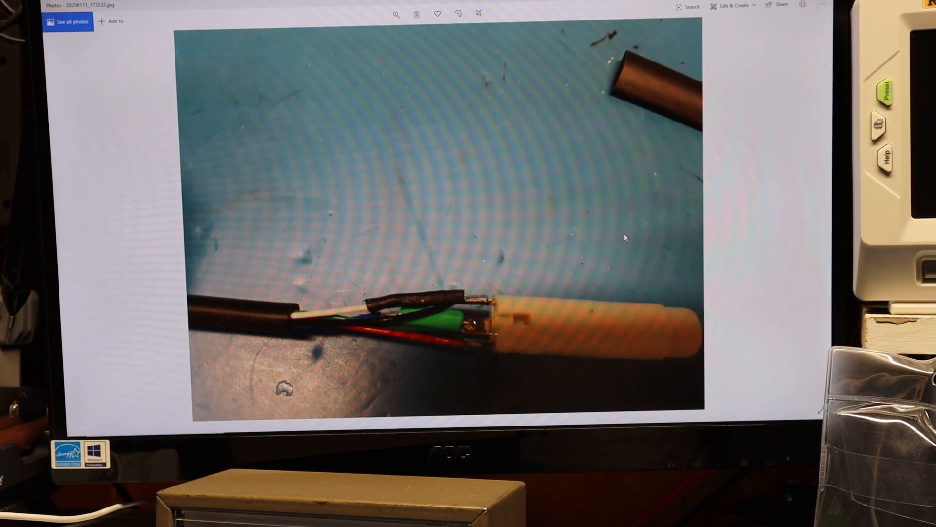
mouse_move(428, 362)
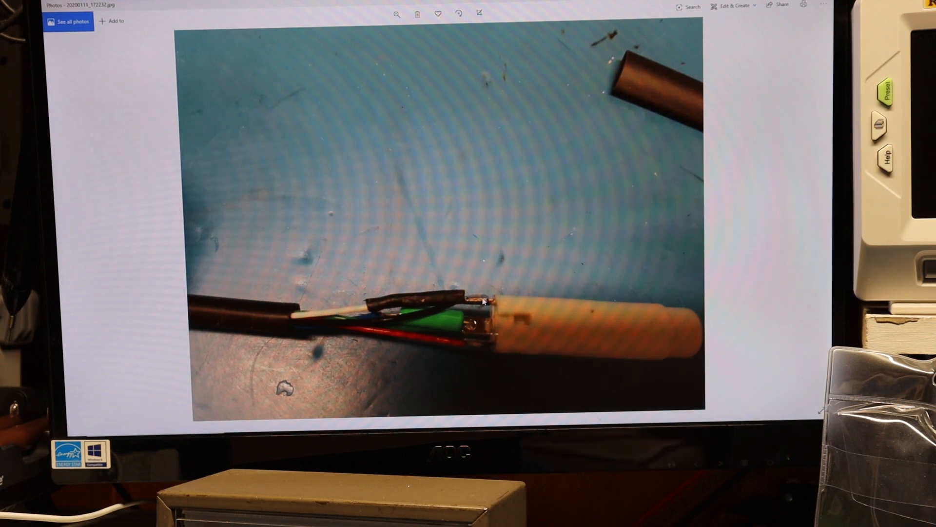
mouse_move(506, 302)
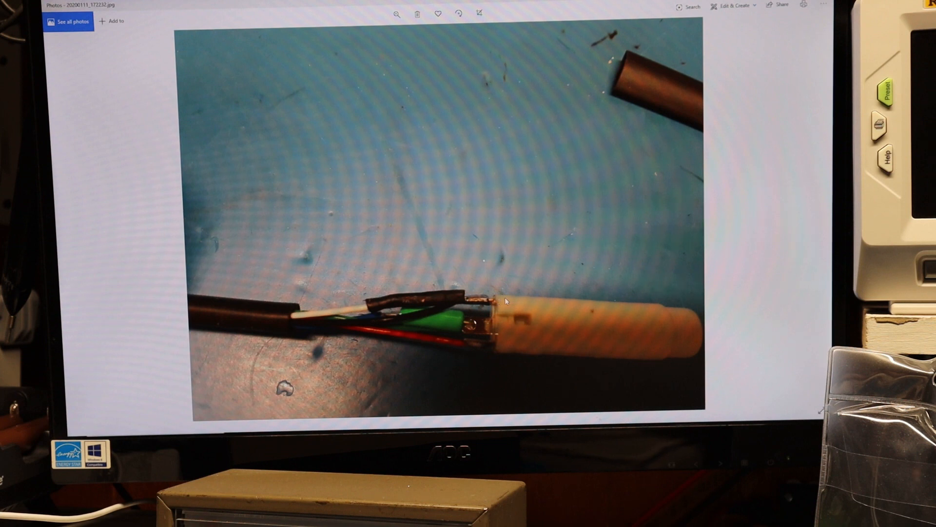
mouse_move(499, 310)
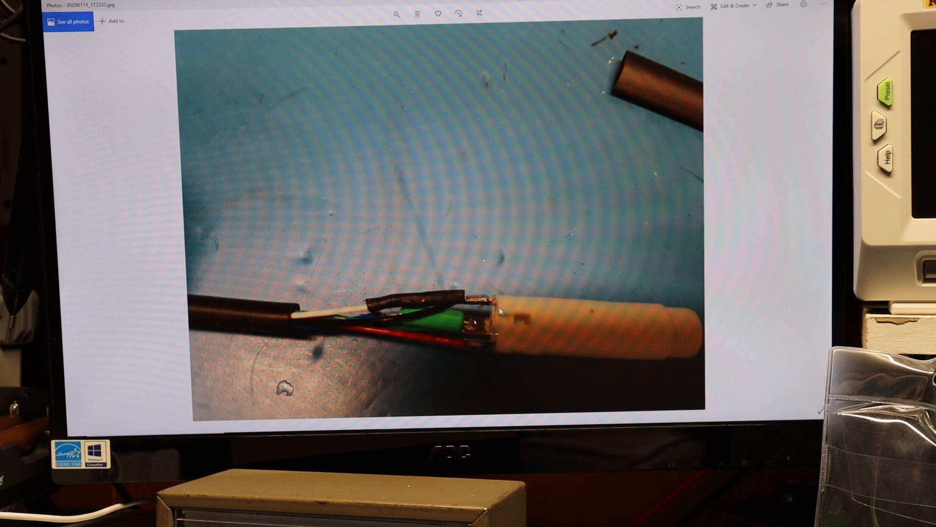